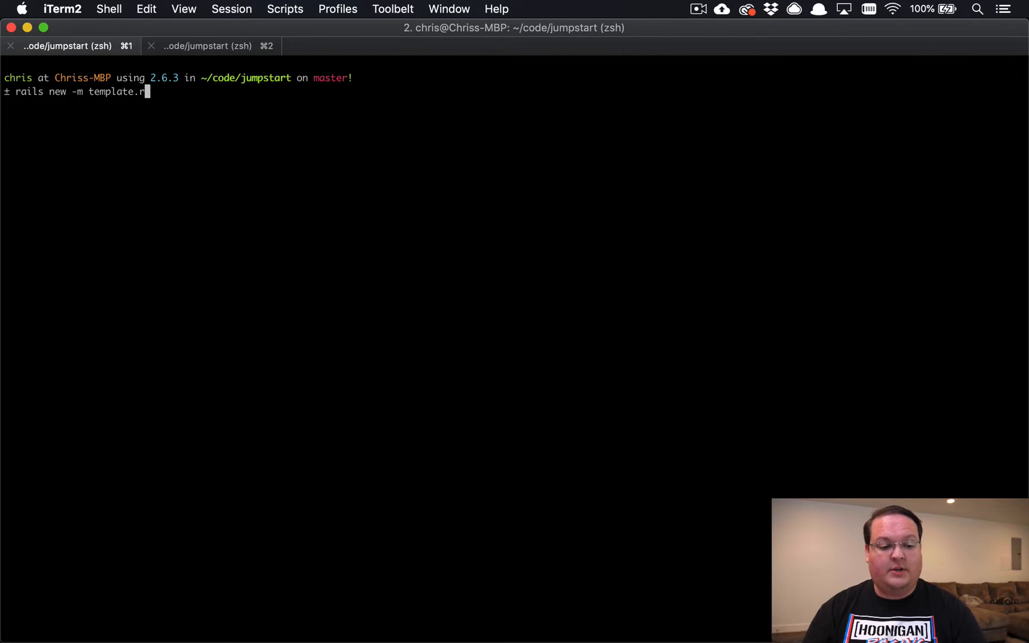
Generate the Rails app 'catfacts' with 'rails new -m template.rb catfacts'.
type("b ca")
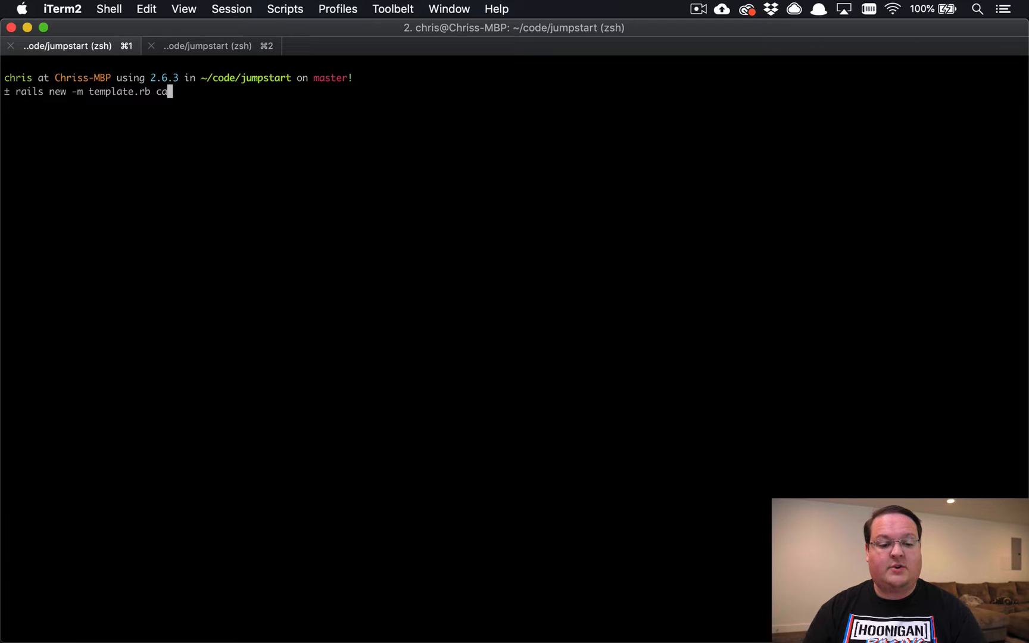
key("Enter")
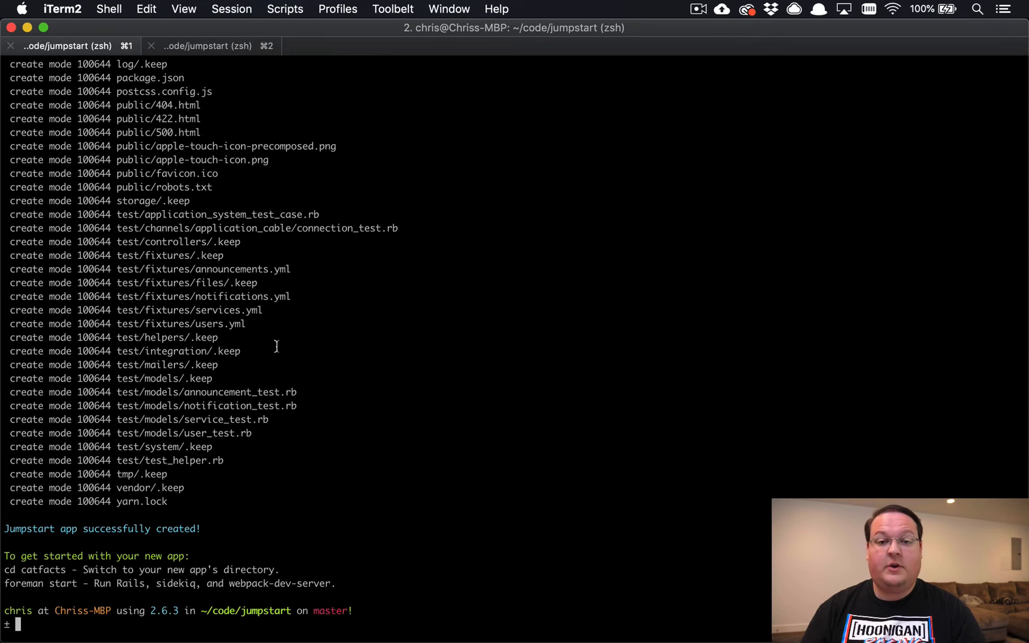
Change into the catfacts directory and launch the project in MacVim with NERDTree.
type("cd")
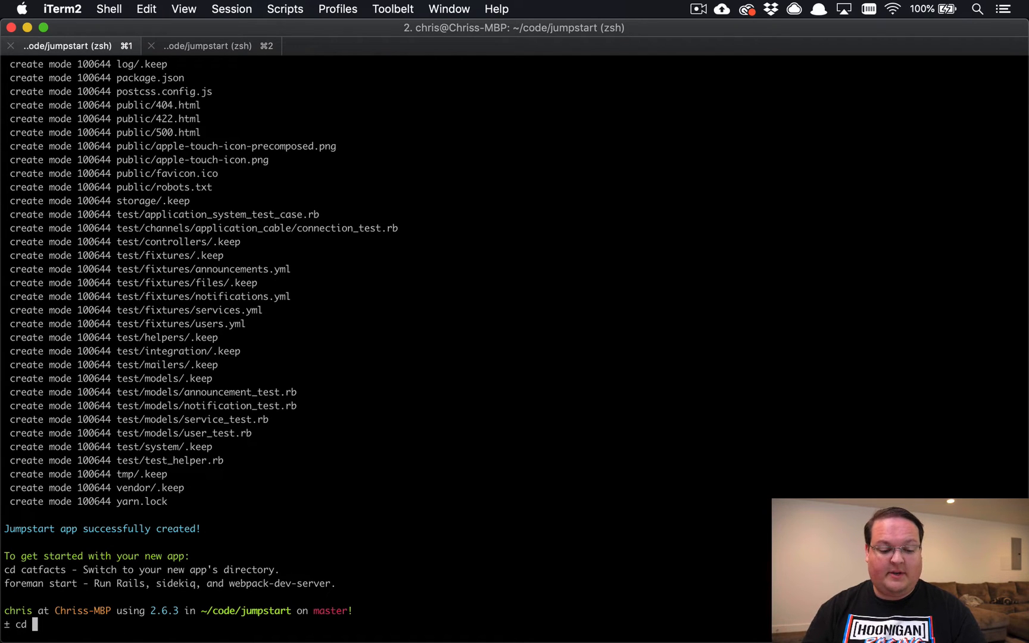
type("ca")
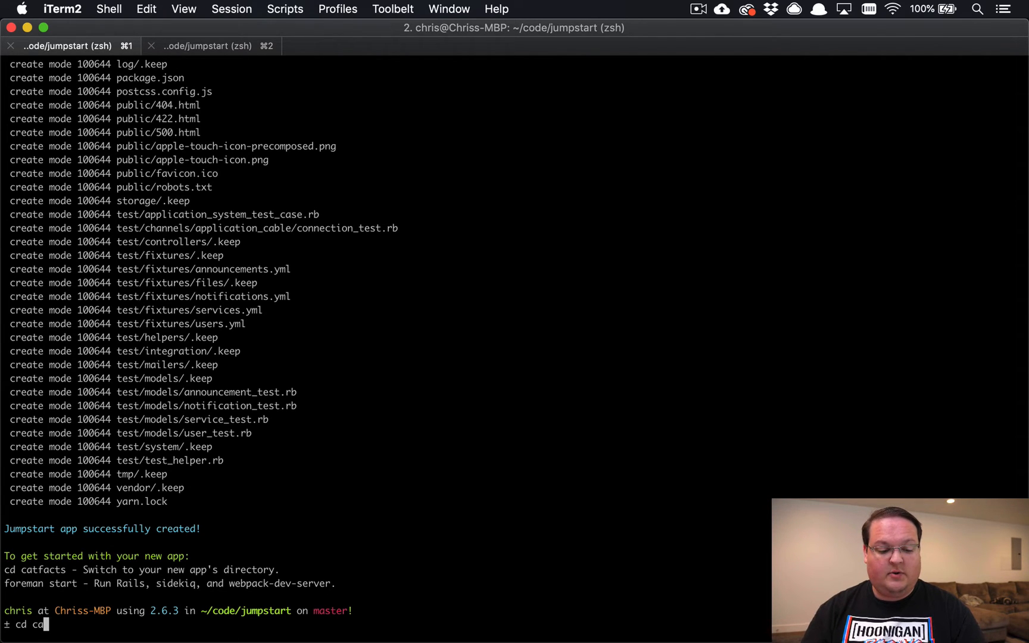
type("tfacts")
type("mvim .")
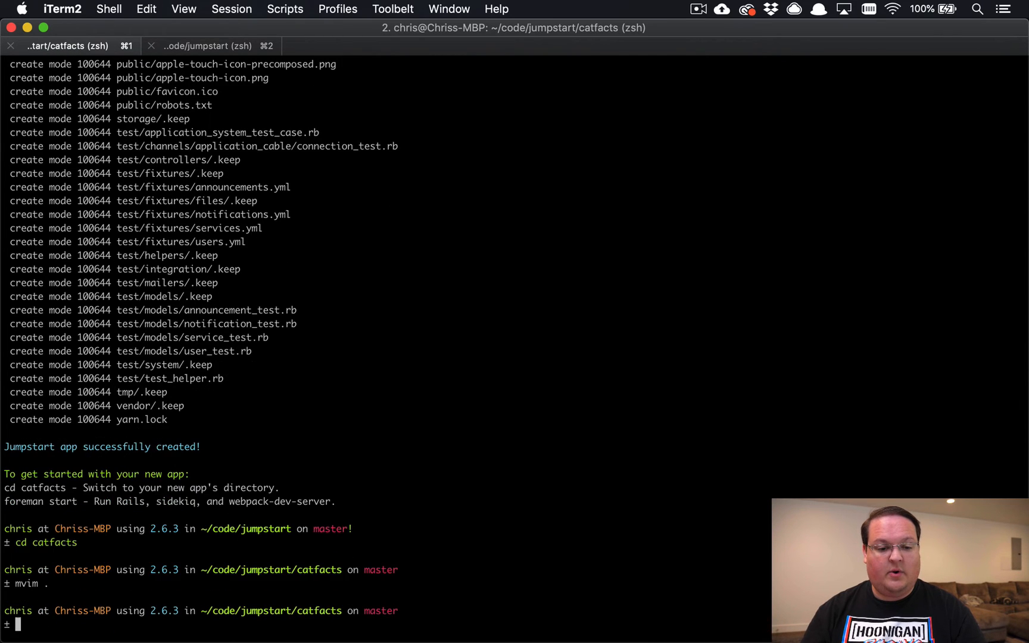
key("Return")
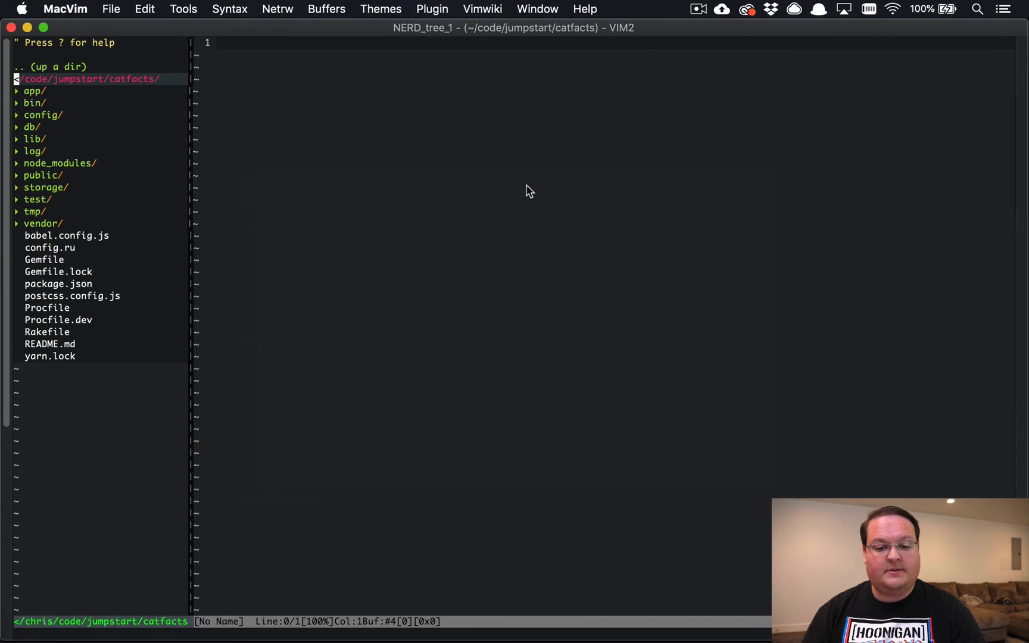